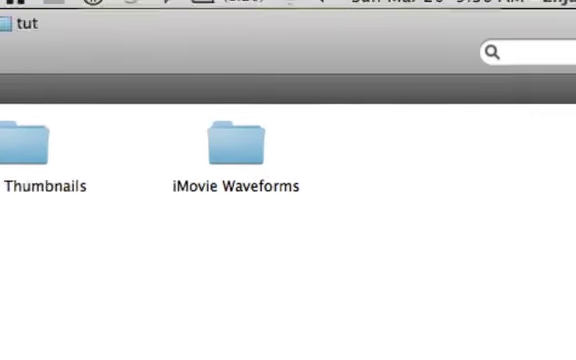
- Choose Secure Empty Trash from the Finder menu, then search for 'termina'
left_click(91, 13)
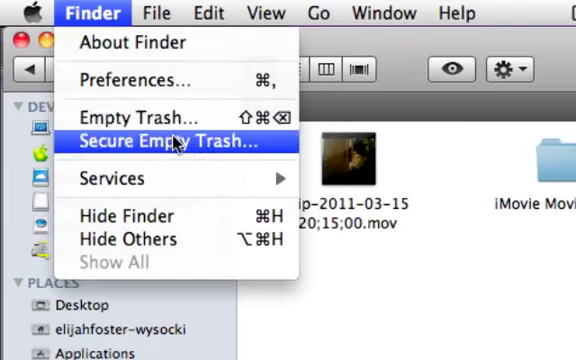
left_click(119, 81)
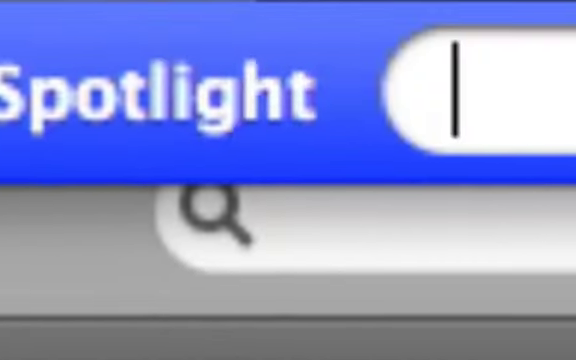
type("termina")
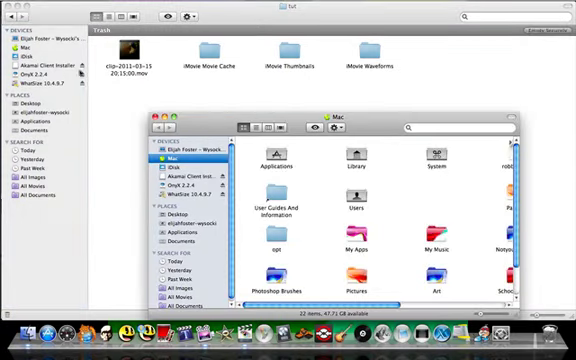
- Go to Applications > Utilities and scroll the list to find Terminal
left_click(187, 233)
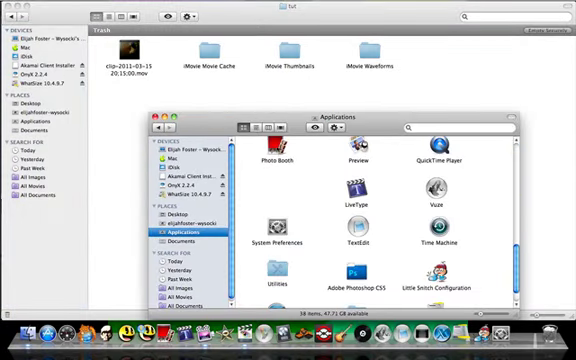
left_click(254, 127)
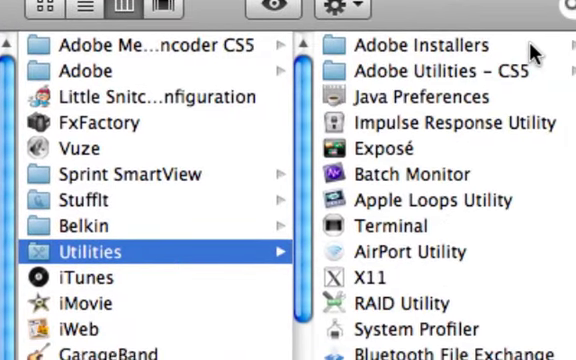
scroll("down", 3)
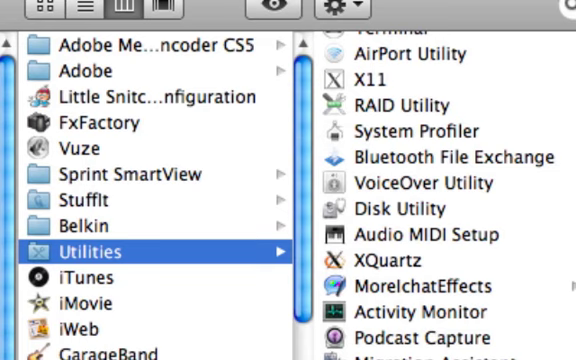
scroll("up", 3)
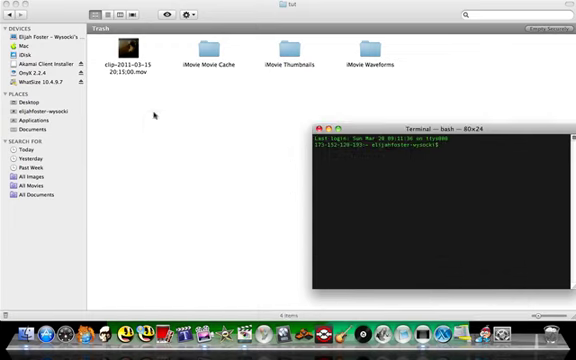
mouse_move(328, 108)
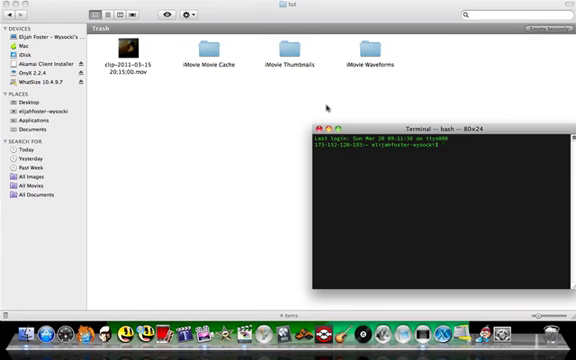
left_click(326, 120)
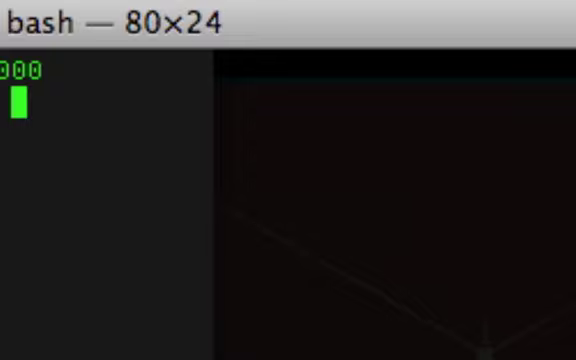
- Enter 'sudo rm -R' at the bash prompt and scroll through the Trash in Finder
type("sudo")
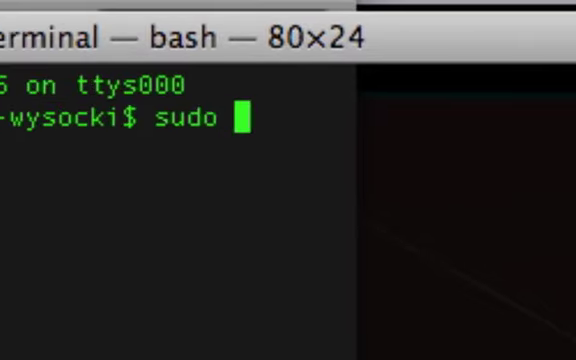
type("rm")
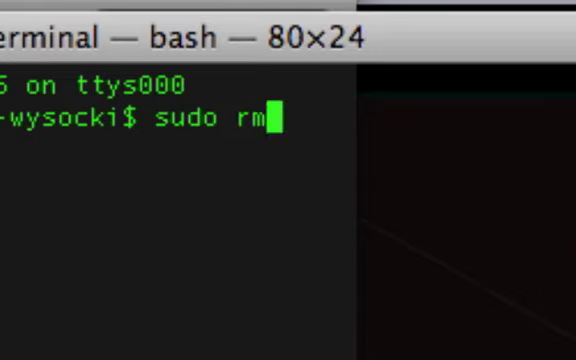
type("-")
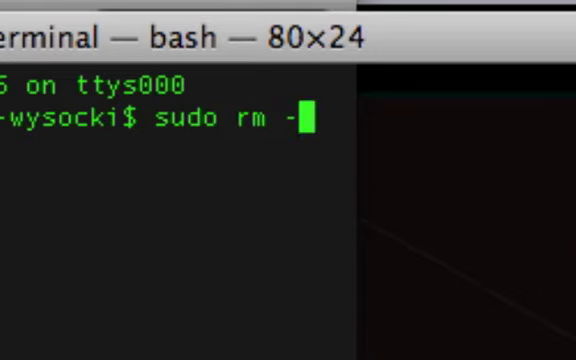
type("R")
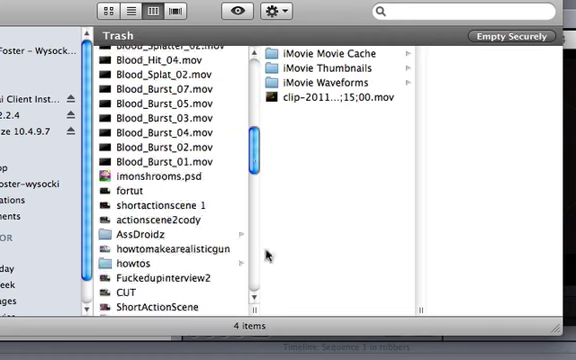
scroll("down", 3)
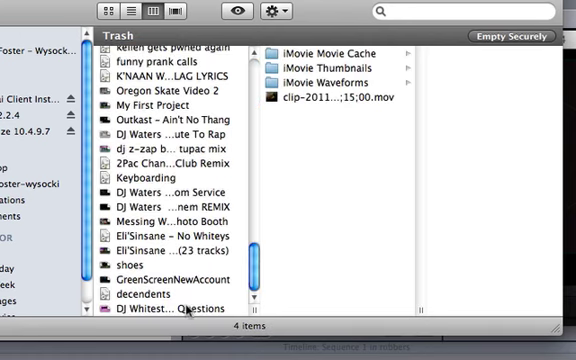